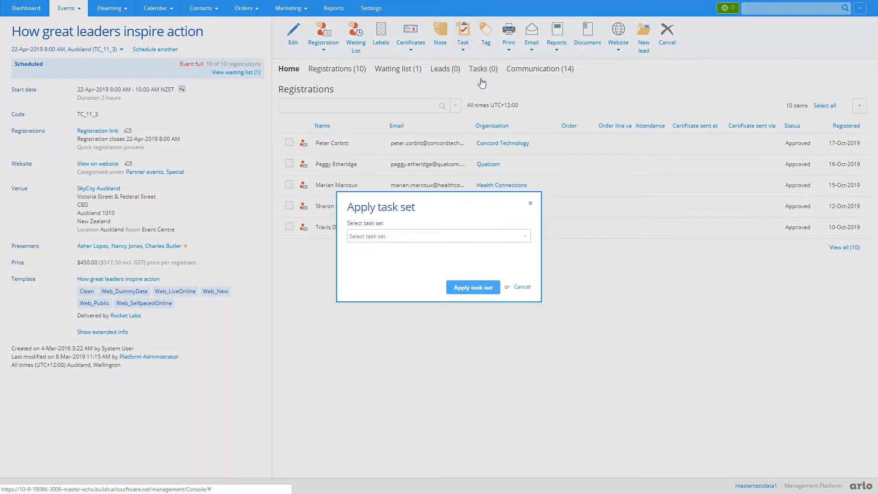
- Apply the 'Sample # Standard Tasks' set to the 'How great leaders inspire action' event
click(438, 236)
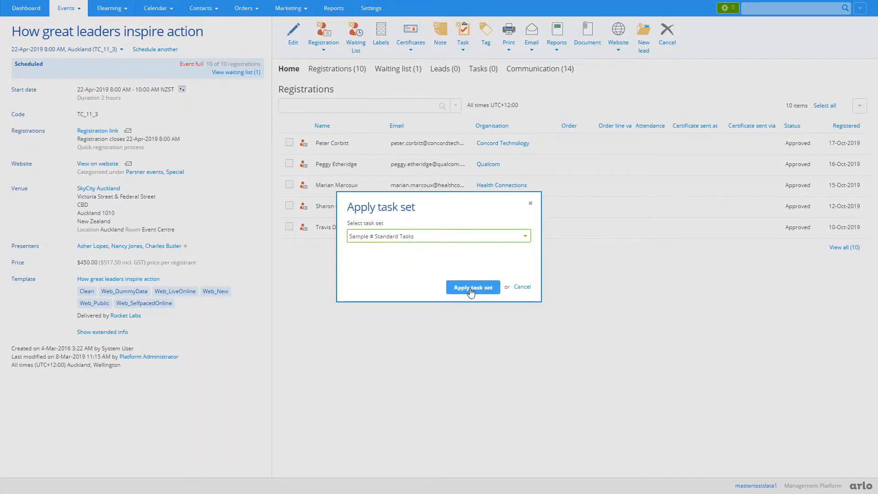
click(472, 286)
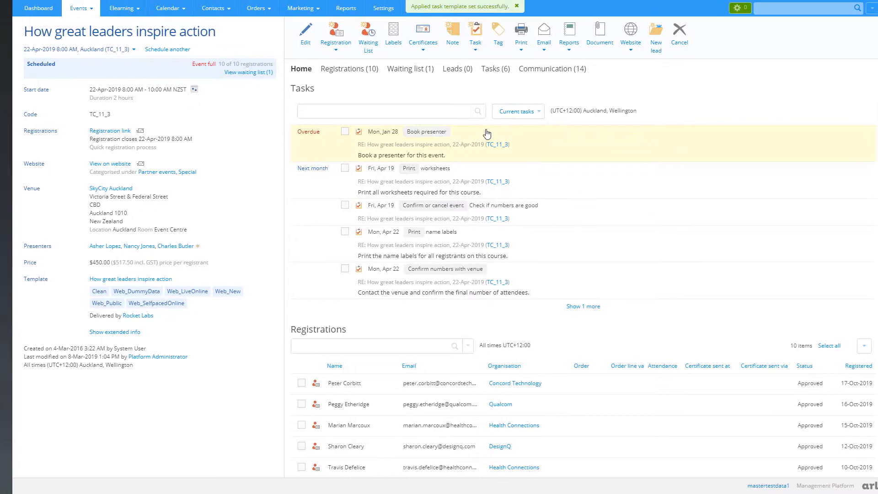